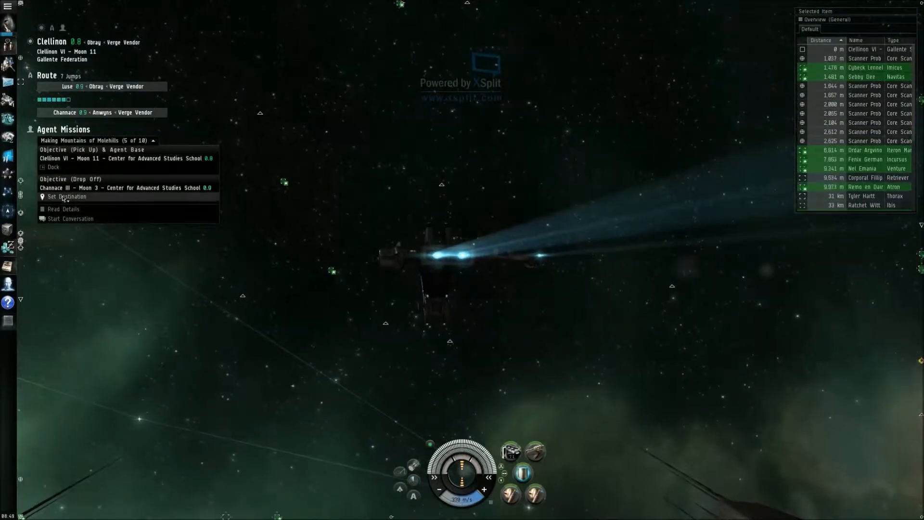
Step: Set the Chanace drop-off station as the autopilot destination
left_click(66, 196)
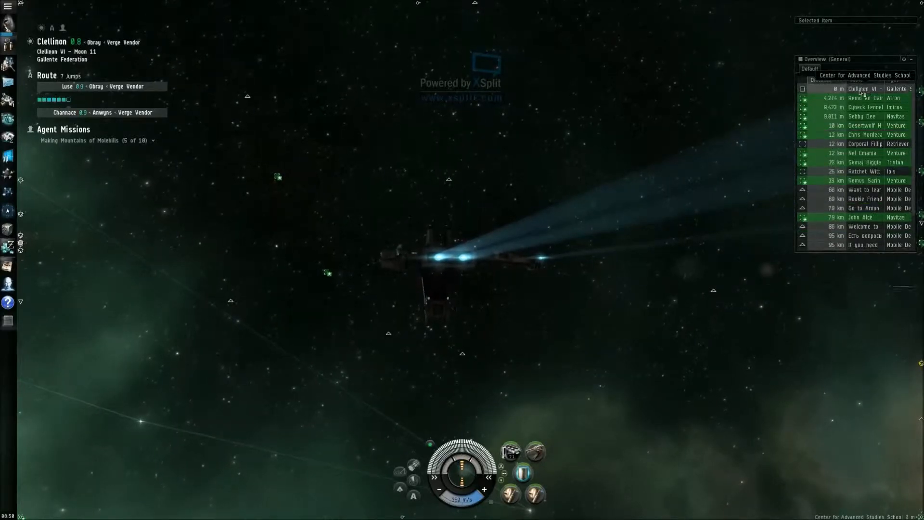
Step: Warp to within 0 m of the Luse stargate to begin the route to Chanace
scroll("down", 3)
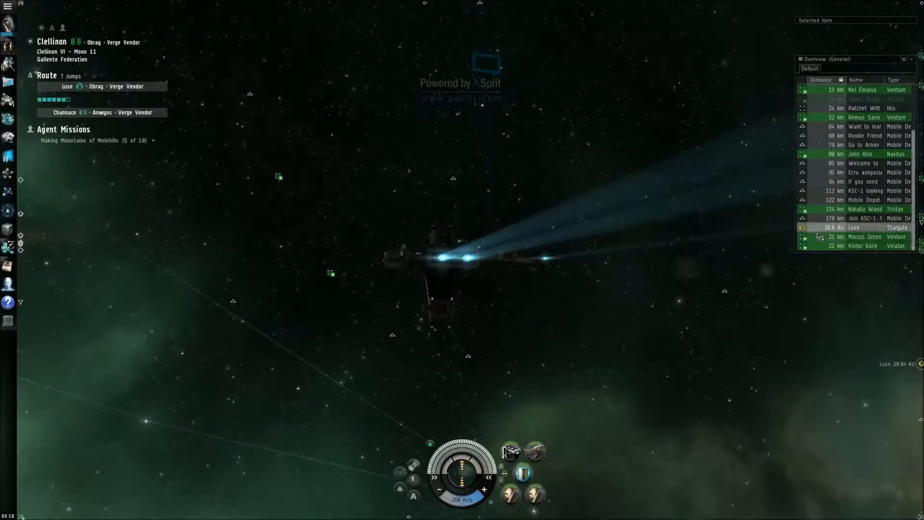
right_click(855, 227)
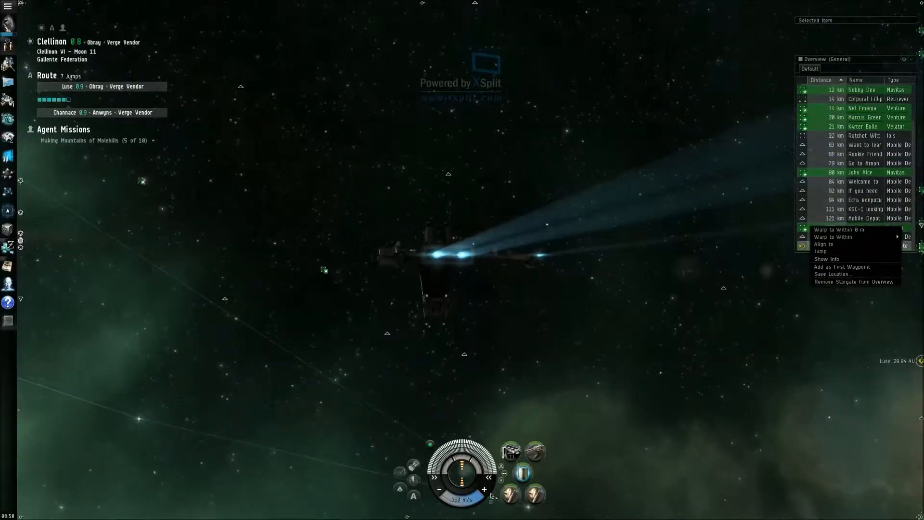
left_click(820, 252)
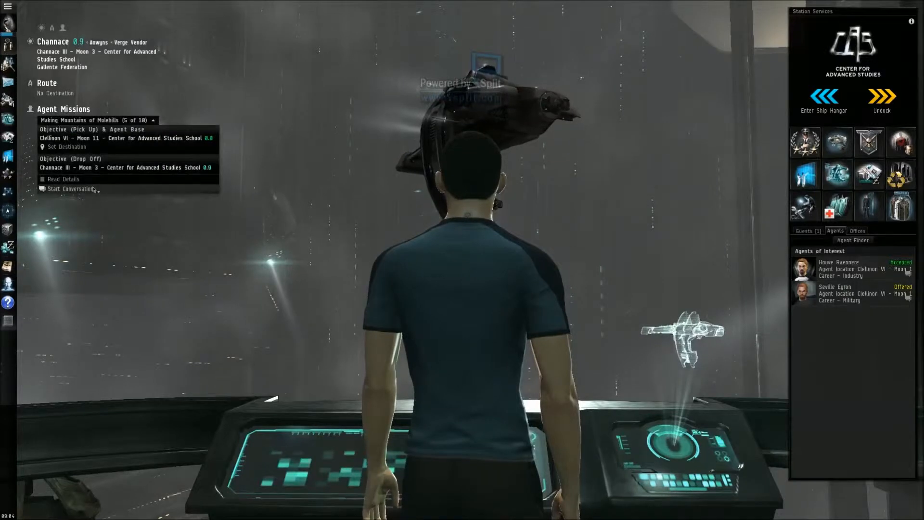
Step: Move the Crates of Electronic Parts to the Item Hangar, then talk to agent Houve Raennere
left_click(63, 178)
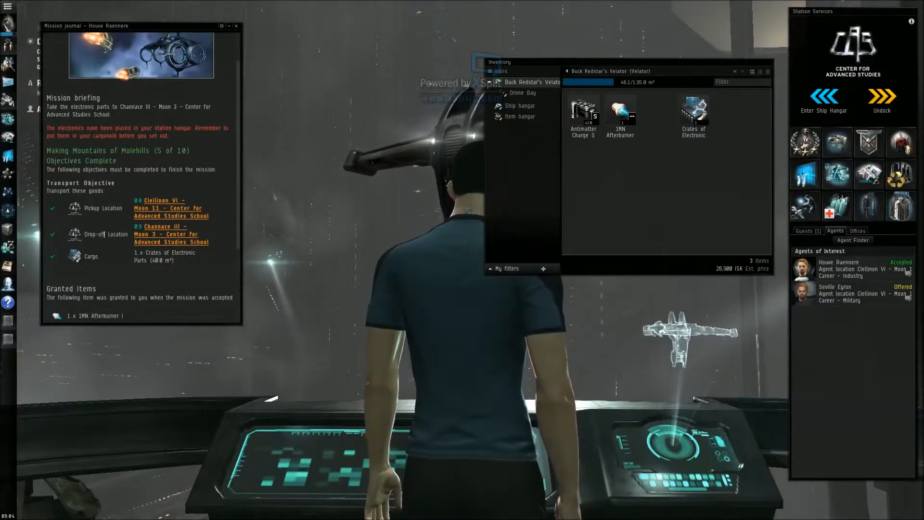
scroll("down", 3)
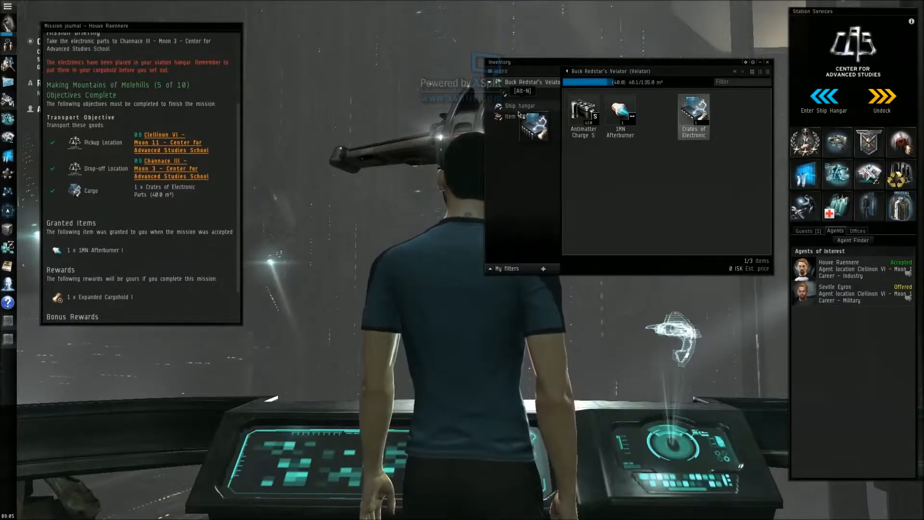
left_click(521, 105)
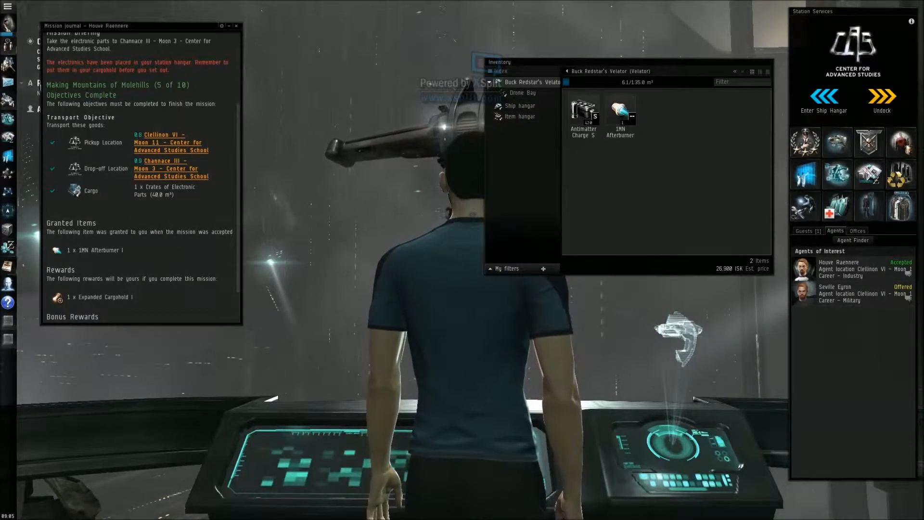
left_click(236, 25)
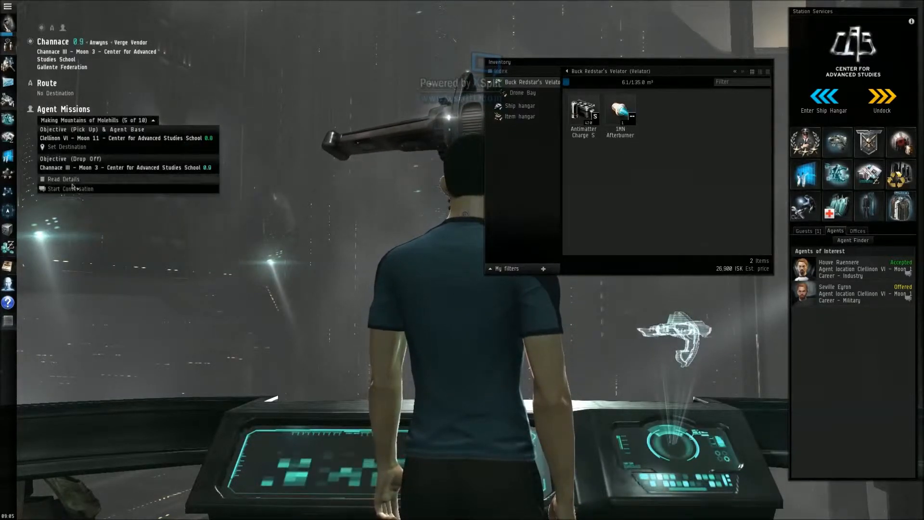
left_click(71, 189)
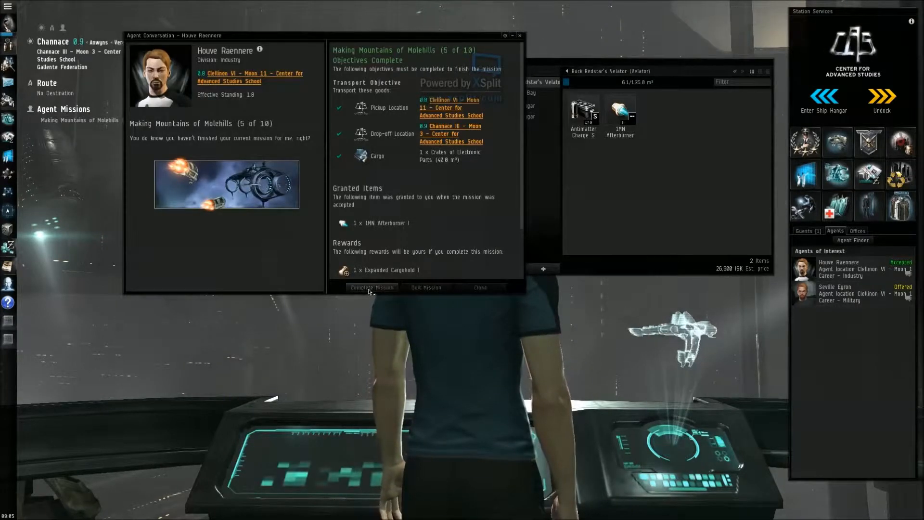
Step: Complete mission 5 of 10 with Houve Raennere and close the conversation
left_click(372, 289)
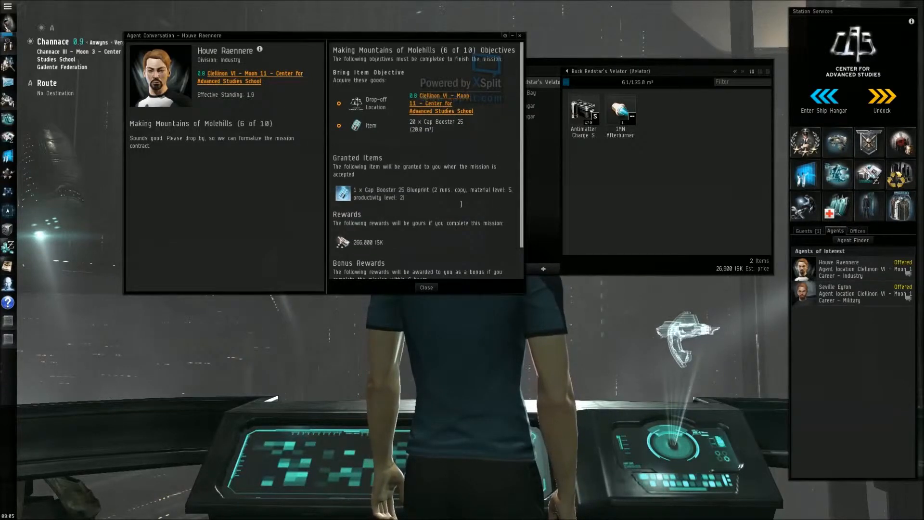
mouse_move(521, 37)
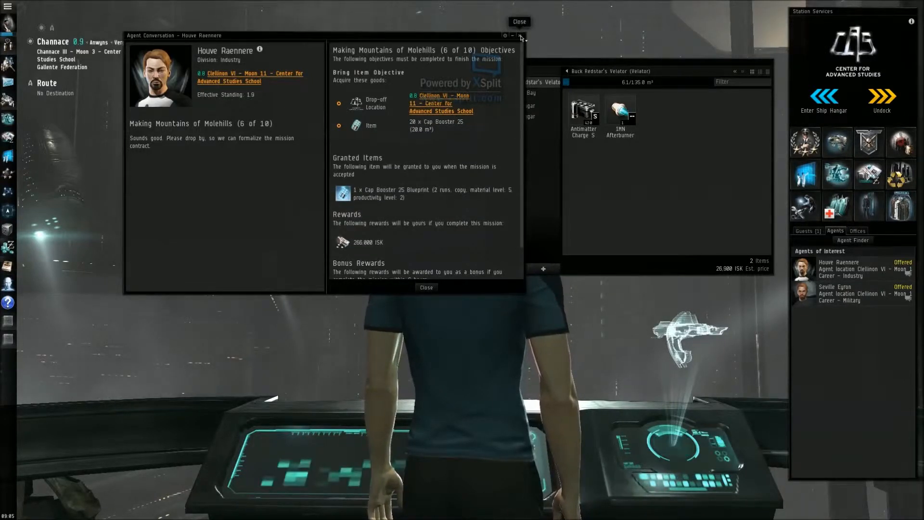
left_click(520, 21)
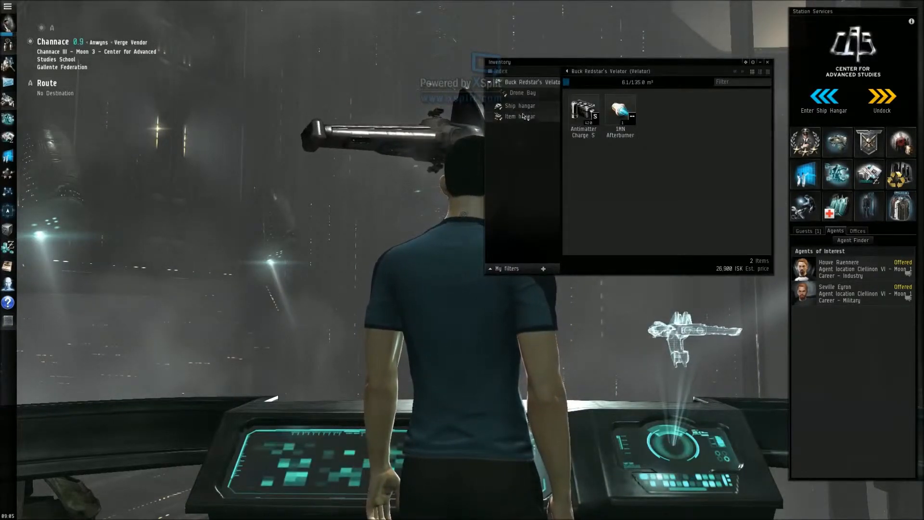
left_click(882, 100)
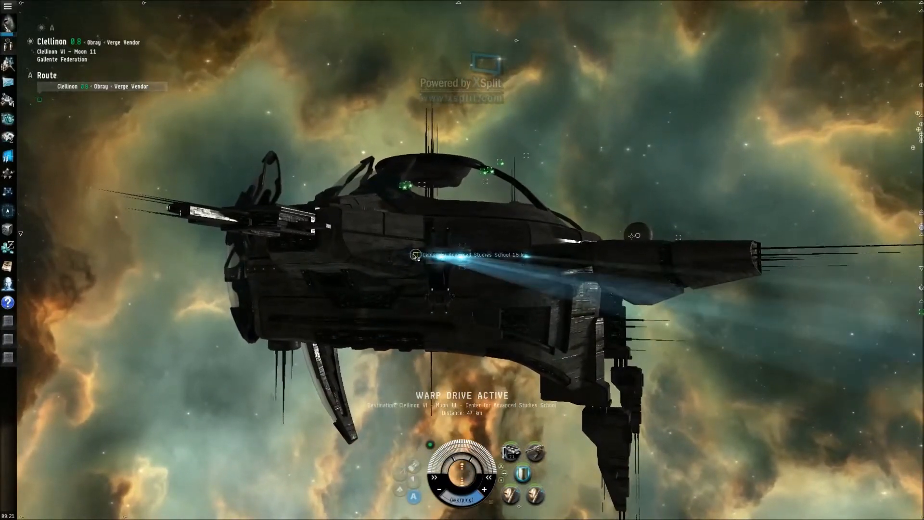
Step: Dock at the Center for Advanced Studies School, Clellinon VI Moon 11
left_click(415, 254)
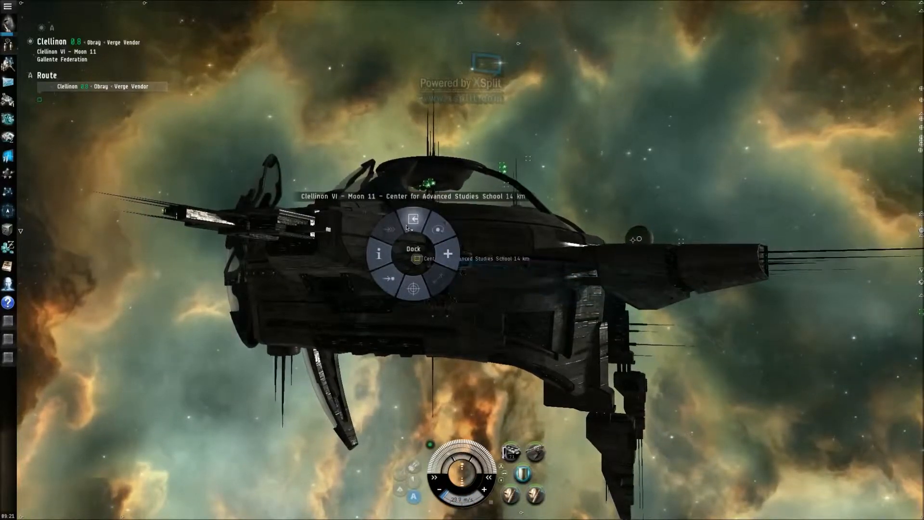
left_click(414, 248)
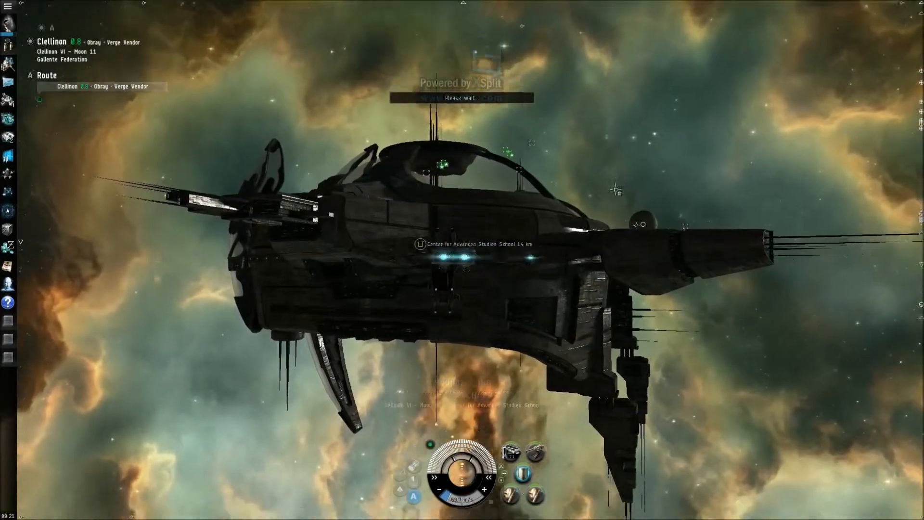